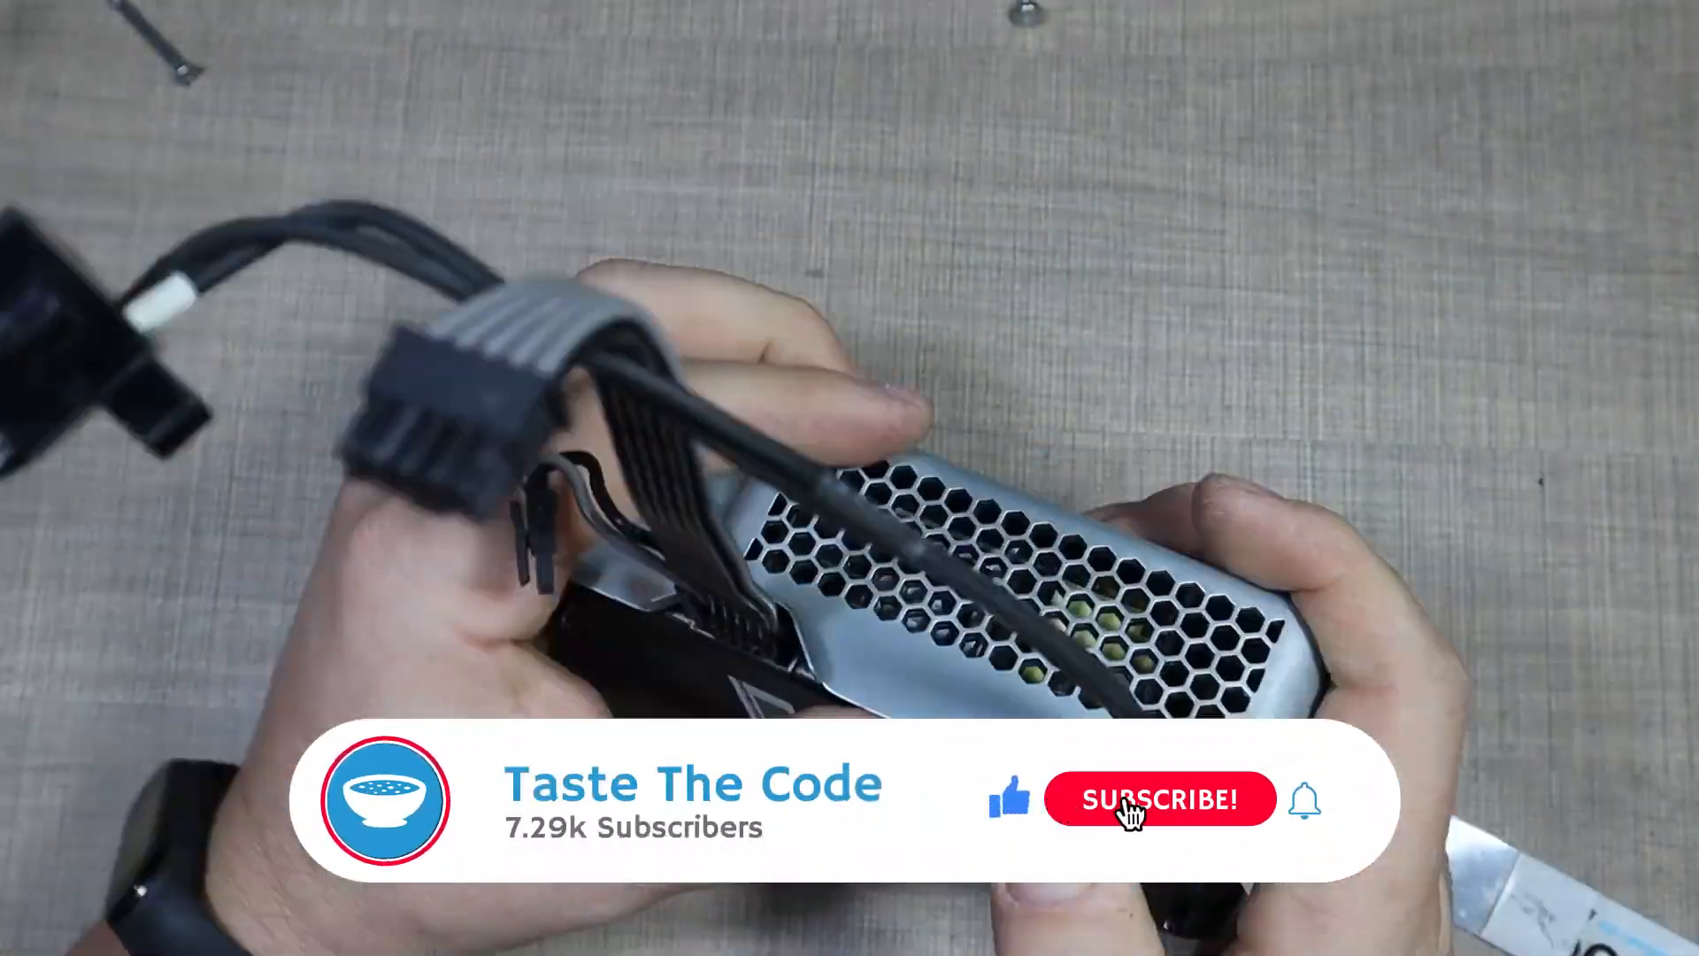
left_click(1136, 811)
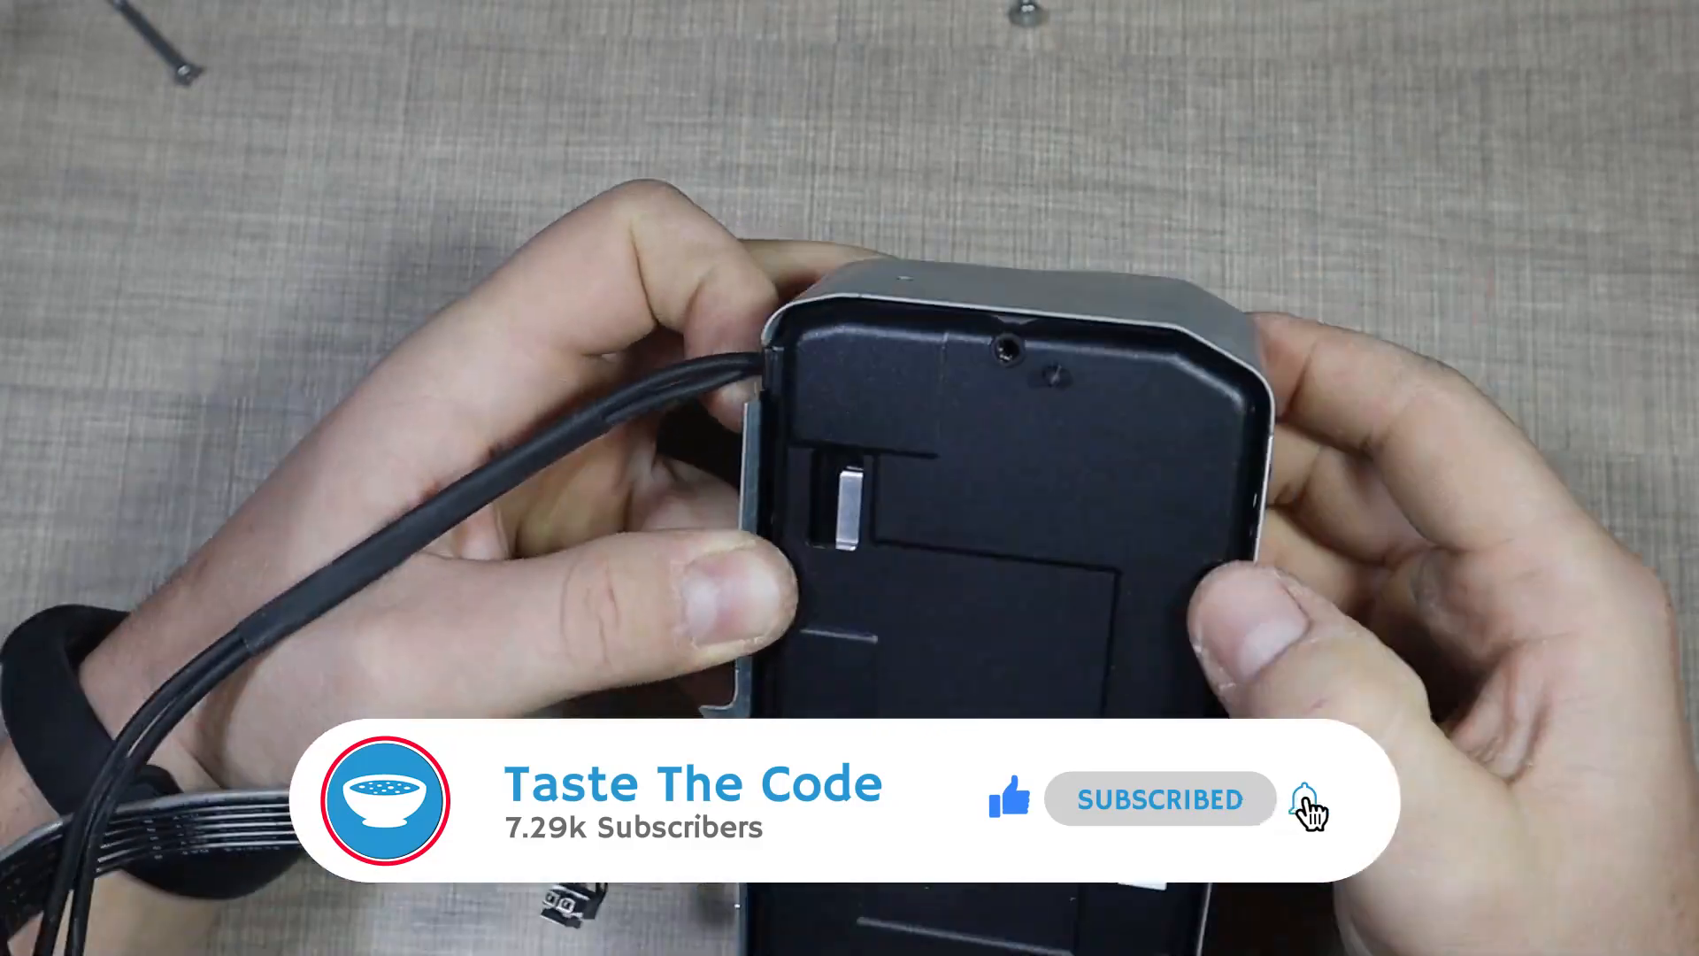